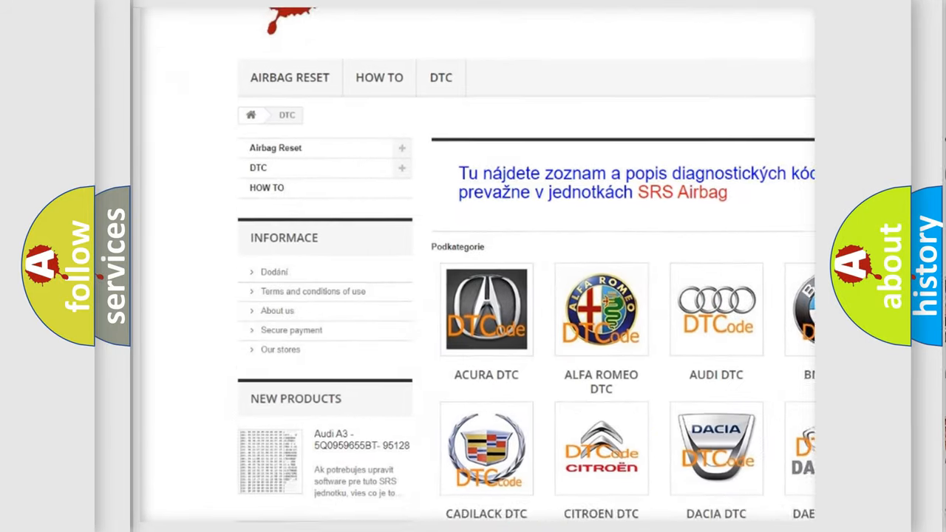
Step: Scroll the DTC page past the car-make logos to the B-series code list
scroll("down", 3)
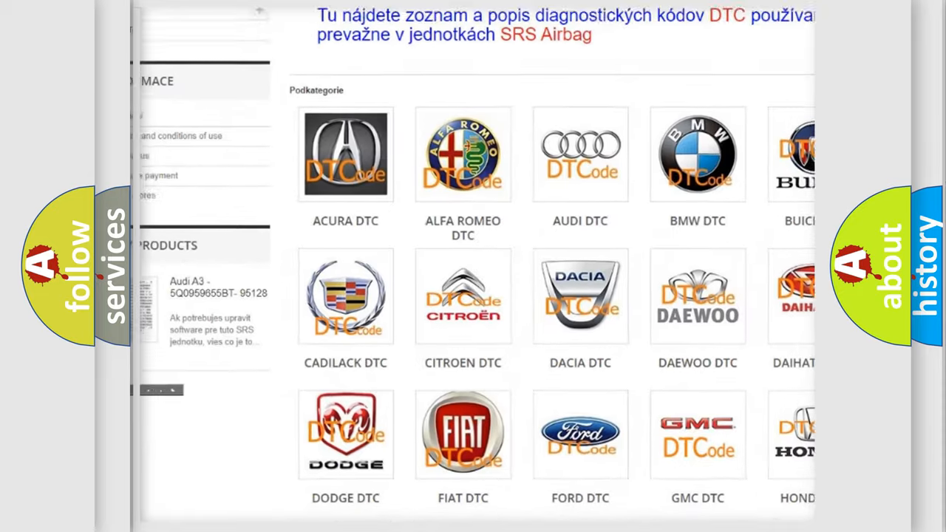
scroll("down", 3)
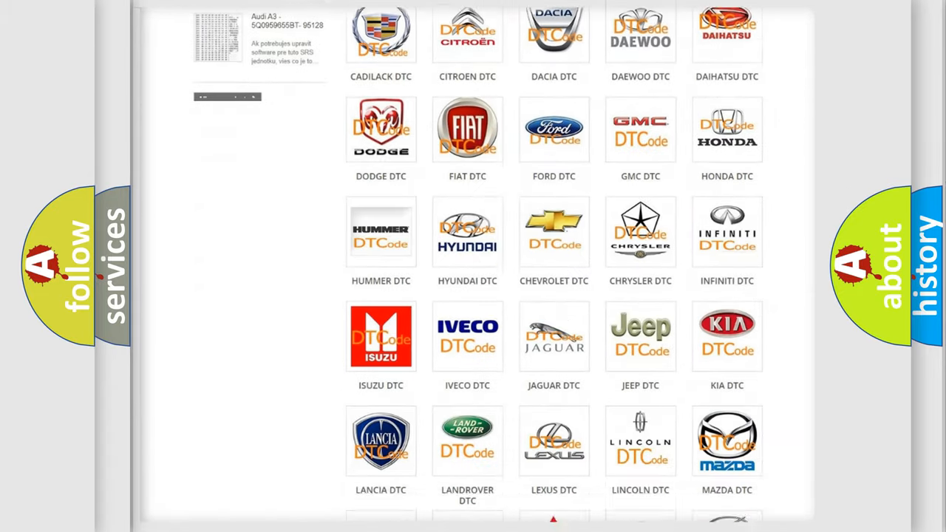
scroll("down", 3)
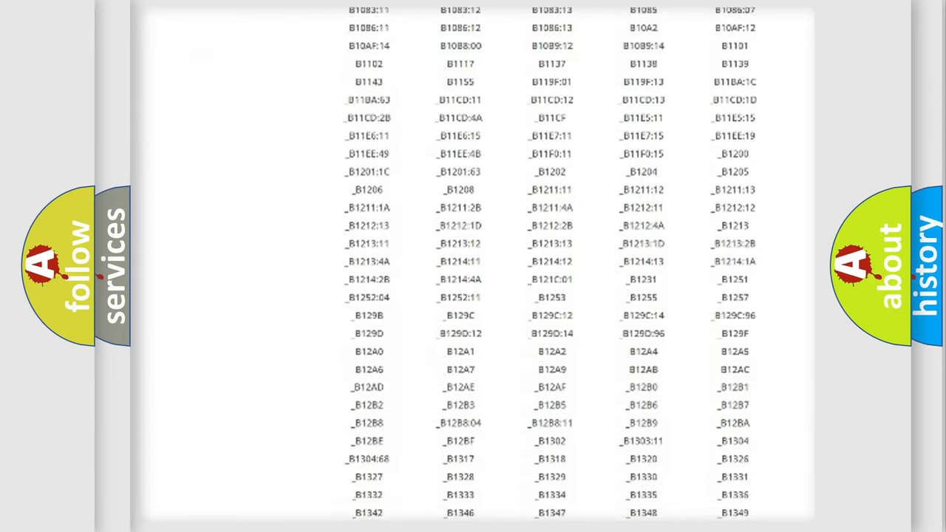
scroll("down", 3)
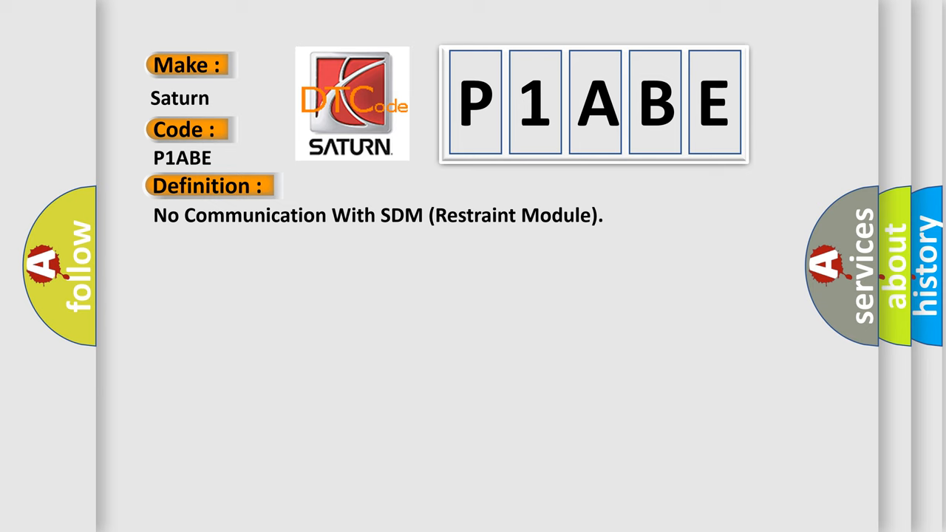
Step: Reveal the P1ABE description about no learned-ID message for five seconds
left_click(383, 186)
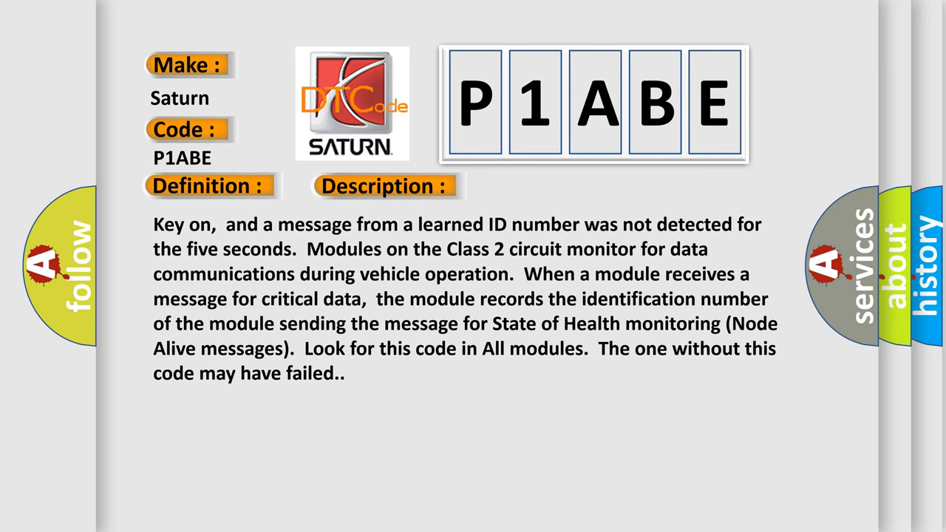